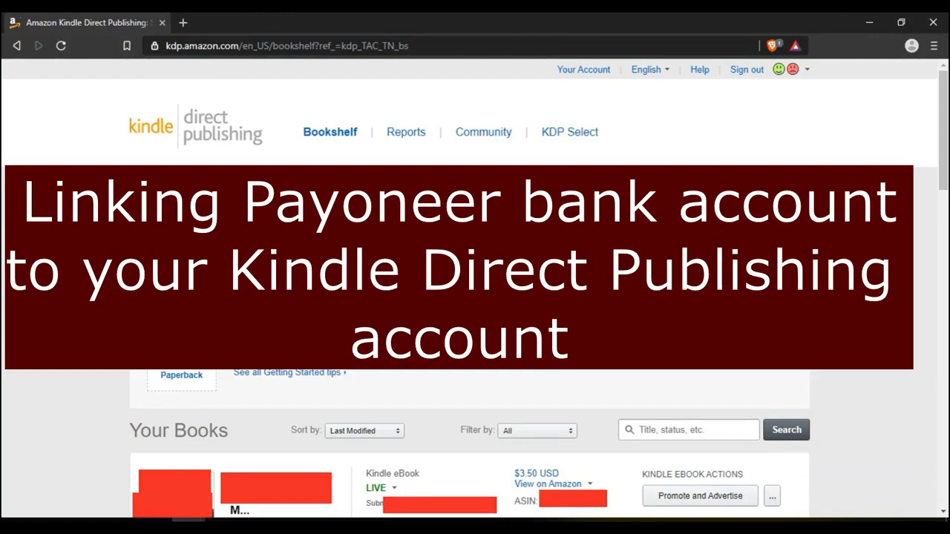
pyautogui.moveTo(288, 371)
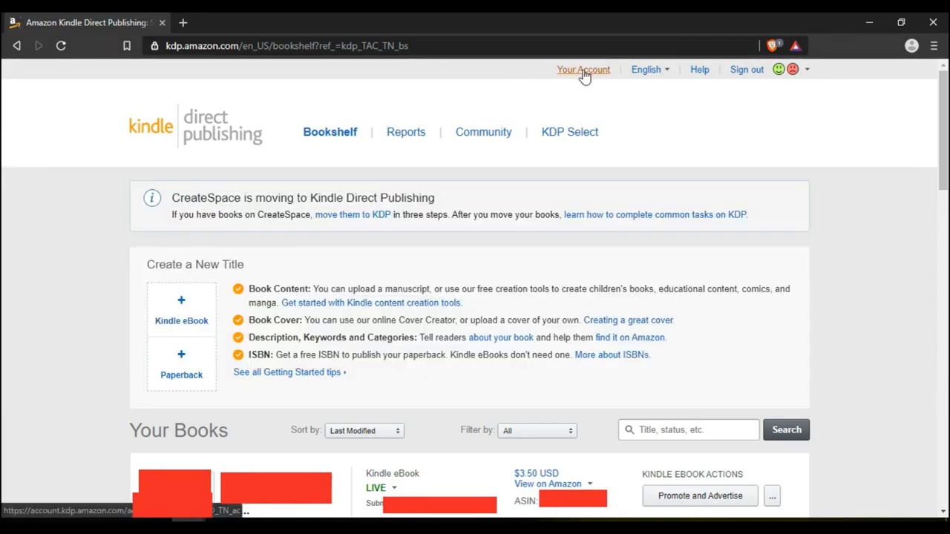
# Open 'Your Account' from the KDP Bookshelf top bar.
pyautogui.click(583, 69)
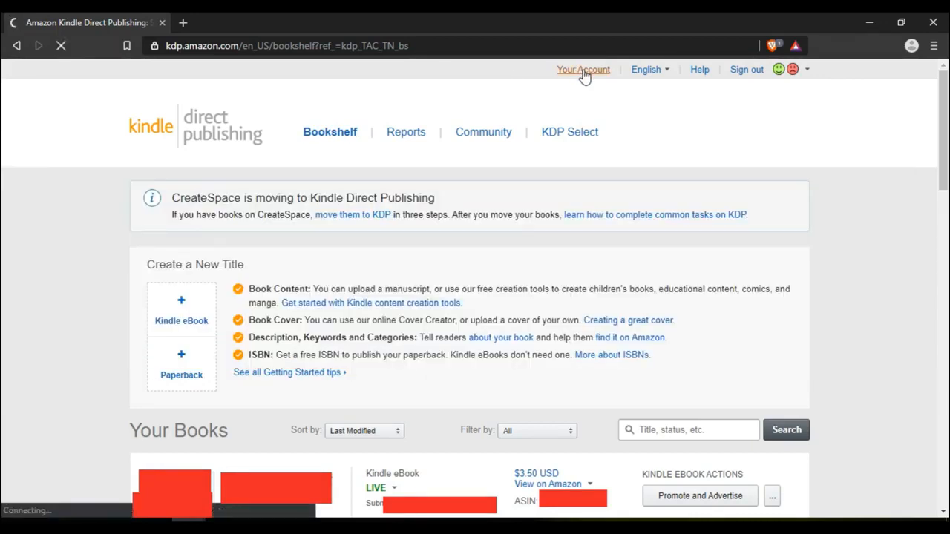
# Load the My Account page showing the Author/Publisher Information address details.
pyautogui.click(583, 69)
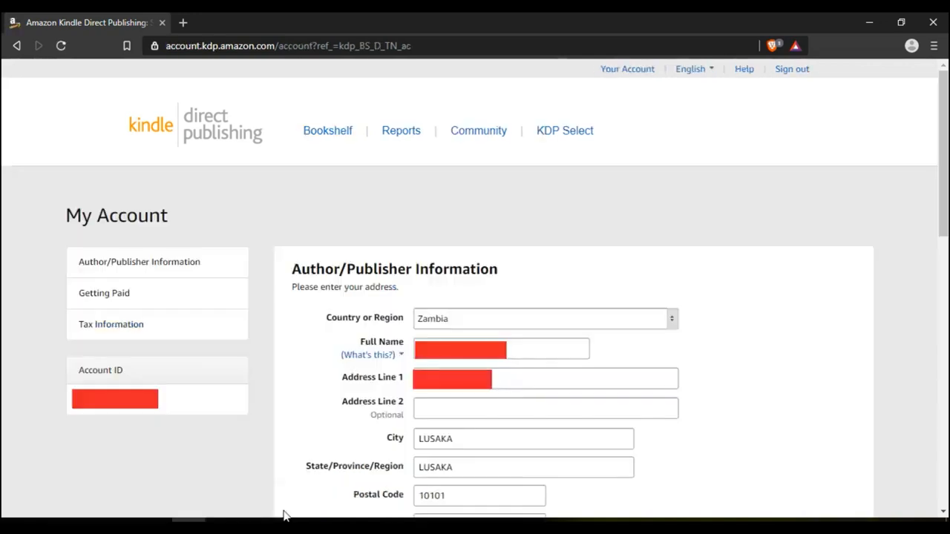
pyautogui.moveTo(195, 189)
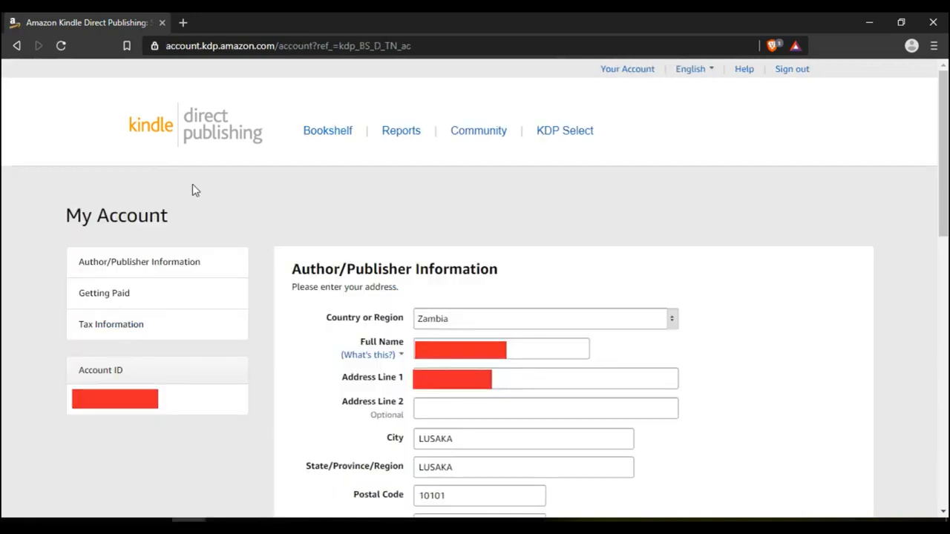
pyautogui.moveTo(398, 223)
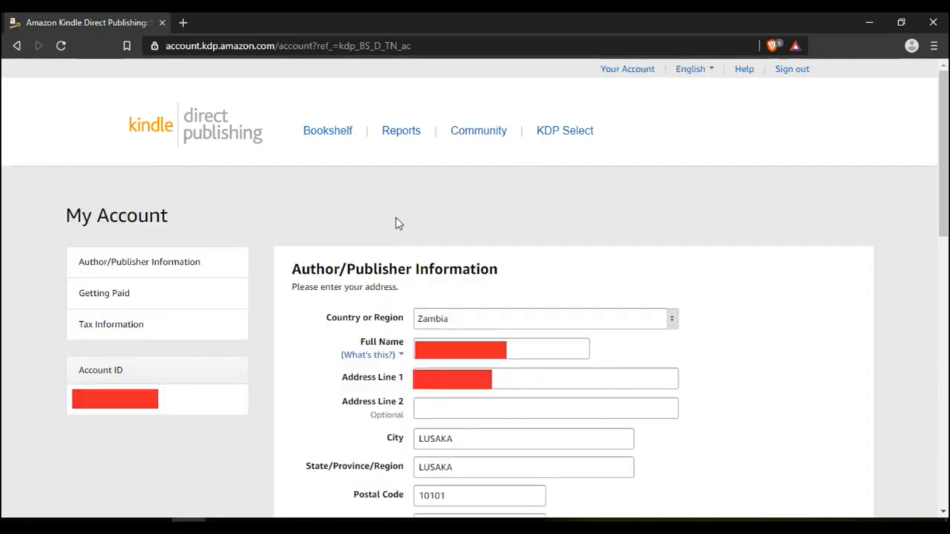
pyautogui.moveTo(140, 261)
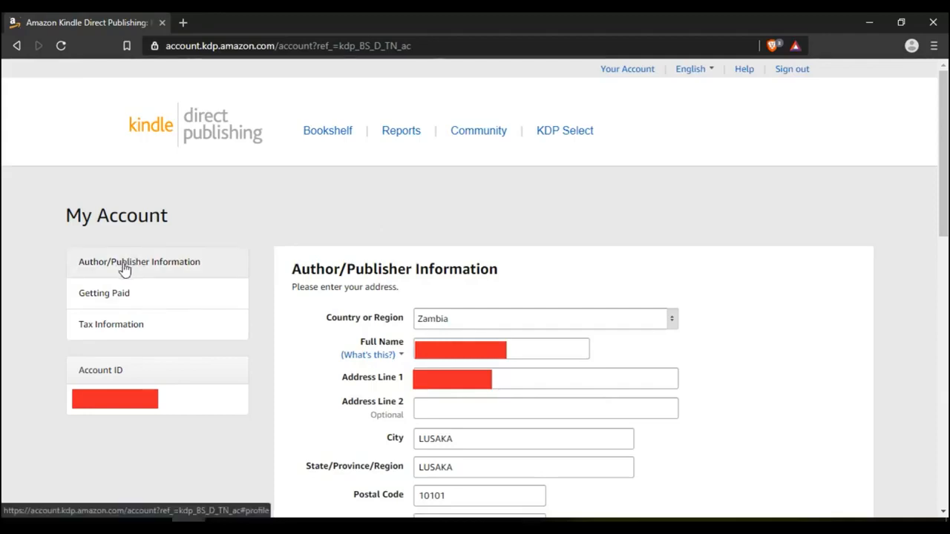
pyautogui.moveTo(130, 304)
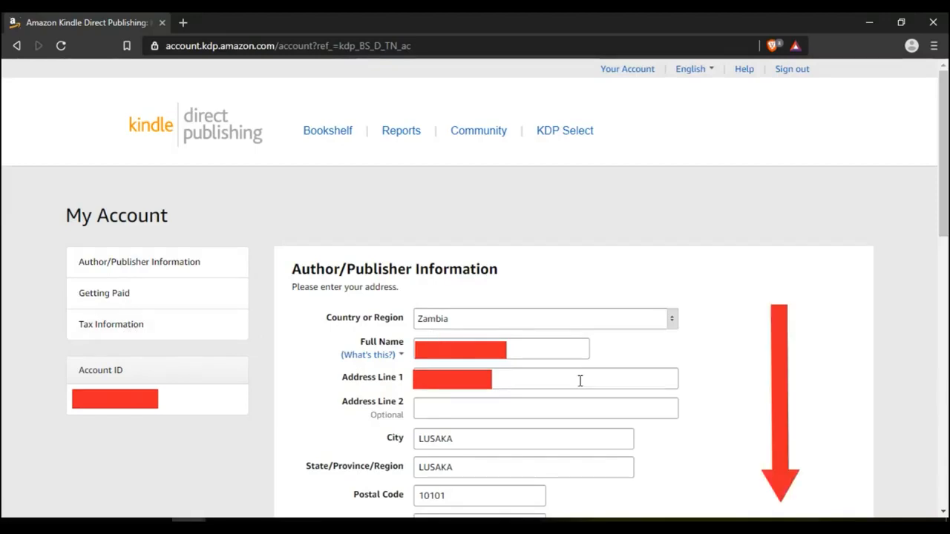
pyautogui.moveTo(720, 451)
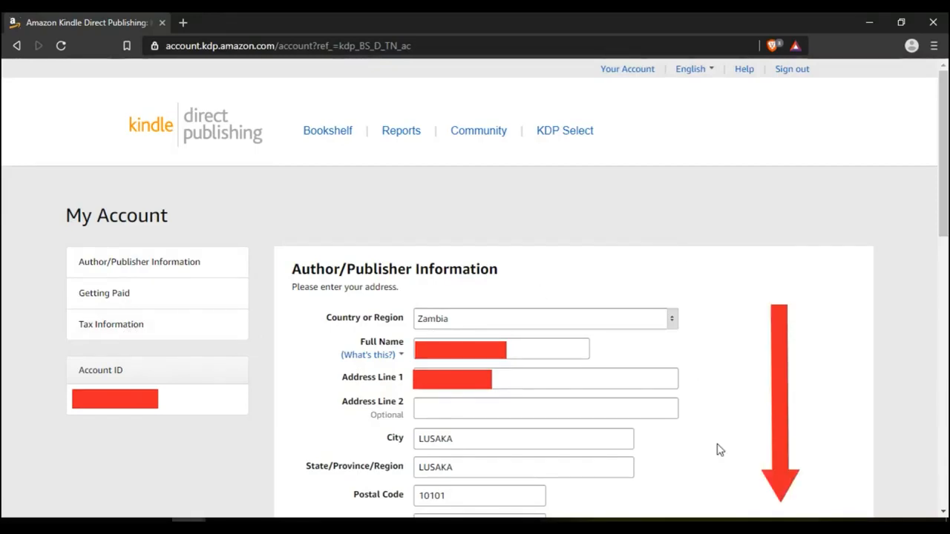
# Scroll to Getting Paid and add another bank account.
pyautogui.scroll(-3)
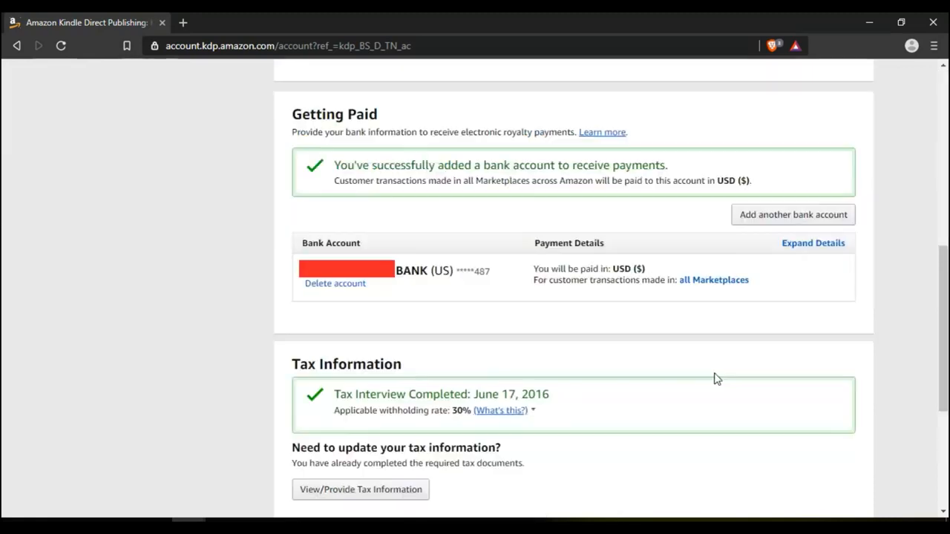
pyautogui.moveTo(404, 194)
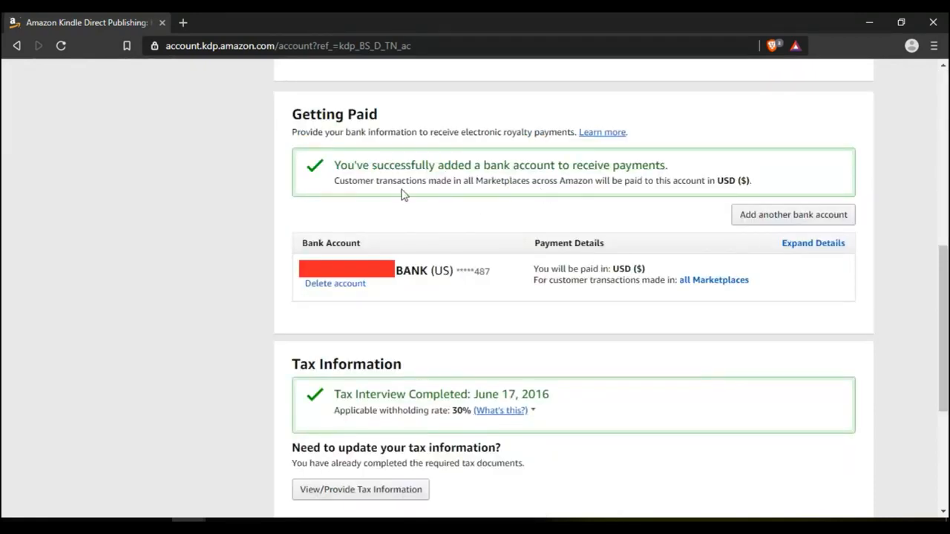
pyautogui.moveTo(423, 259)
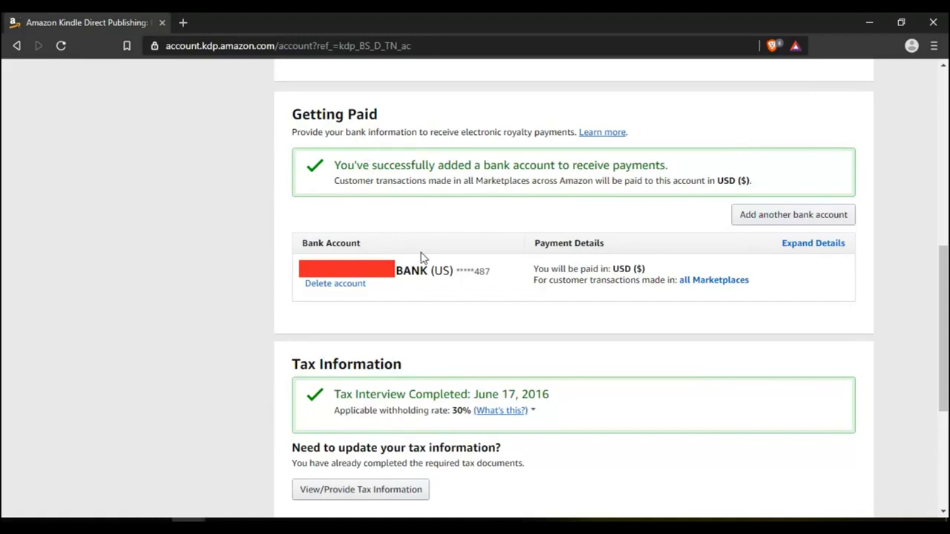
pyautogui.moveTo(500, 290)
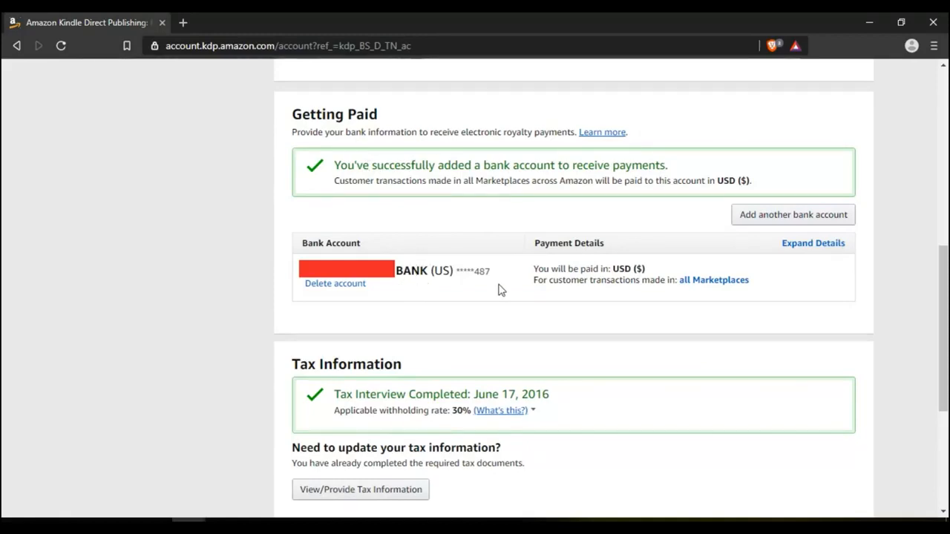
pyautogui.moveTo(785, 219)
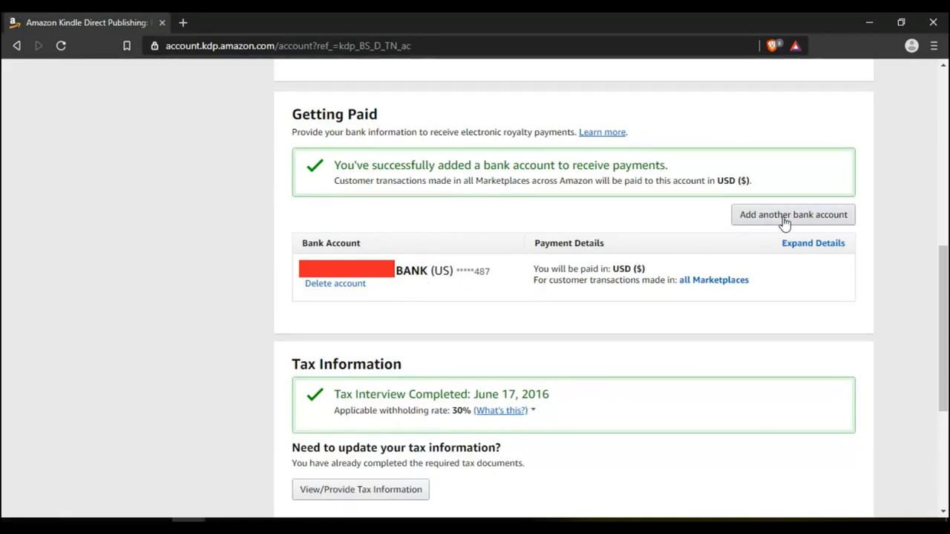
pyautogui.click(792, 214)
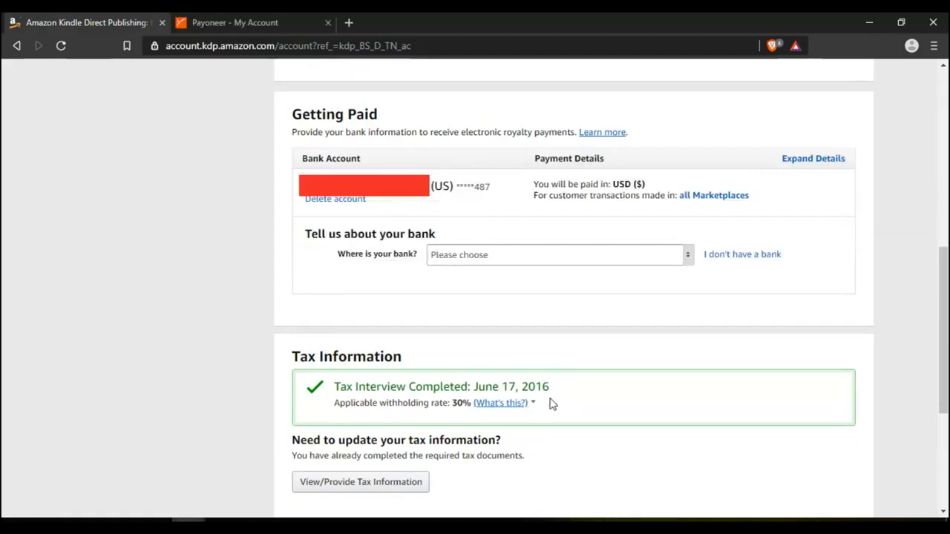
pyautogui.moveTo(671, 199)
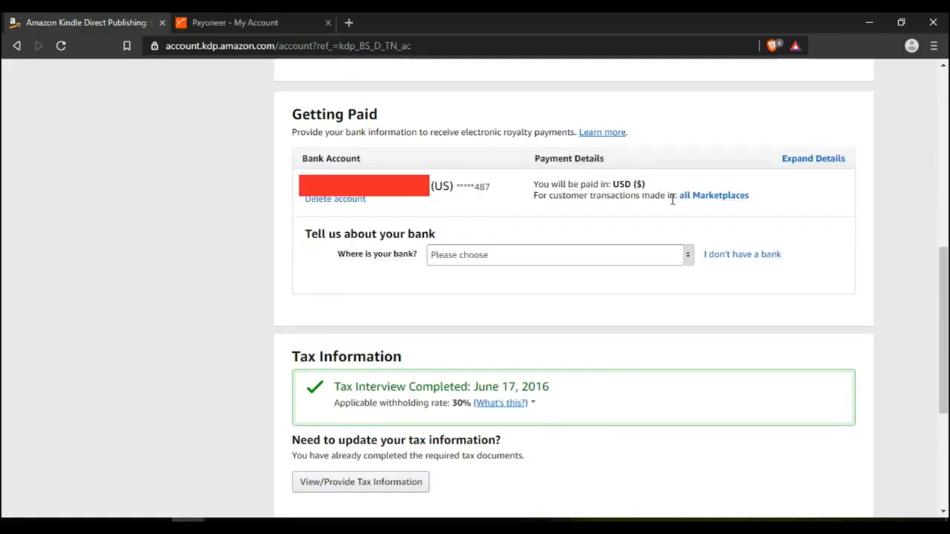
pyautogui.moveTo(375, 252)
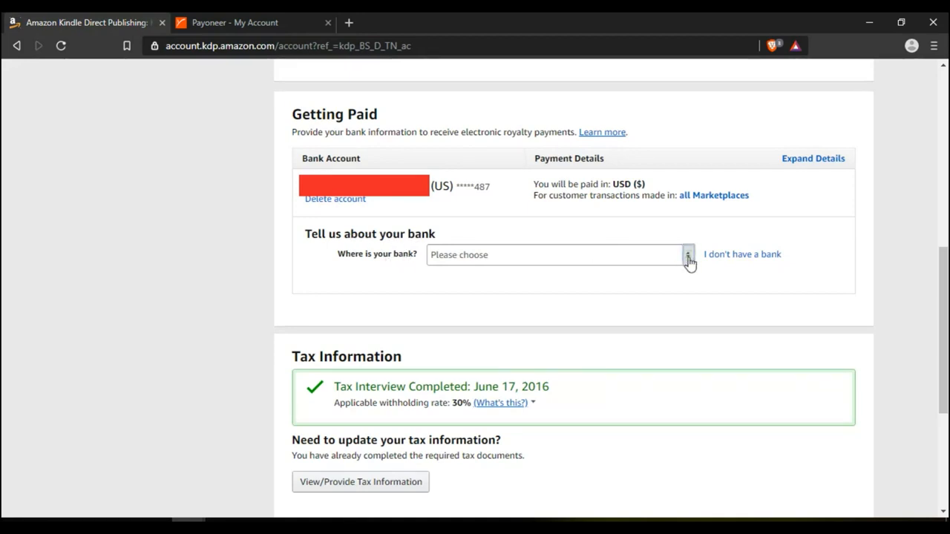
# Set the new bank's location to United States and reveal the empty detail fields.
pyautogui.click(687, 254)
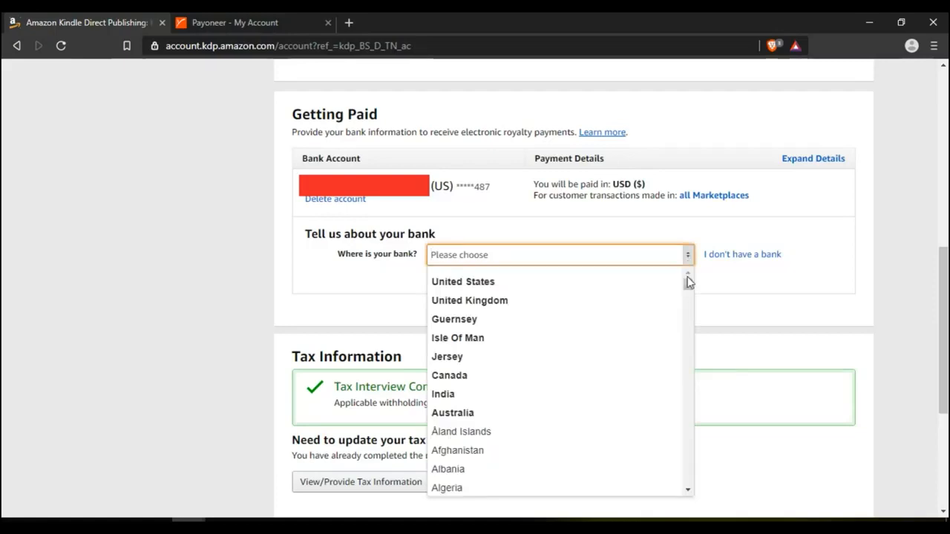
pyautogui.click(463, 281)
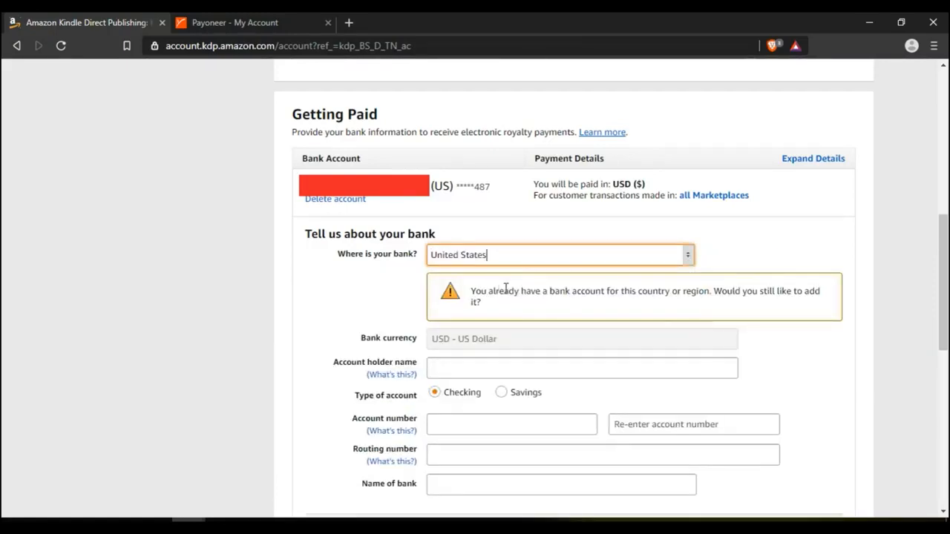
pyautogui.moveTo(538, 321)
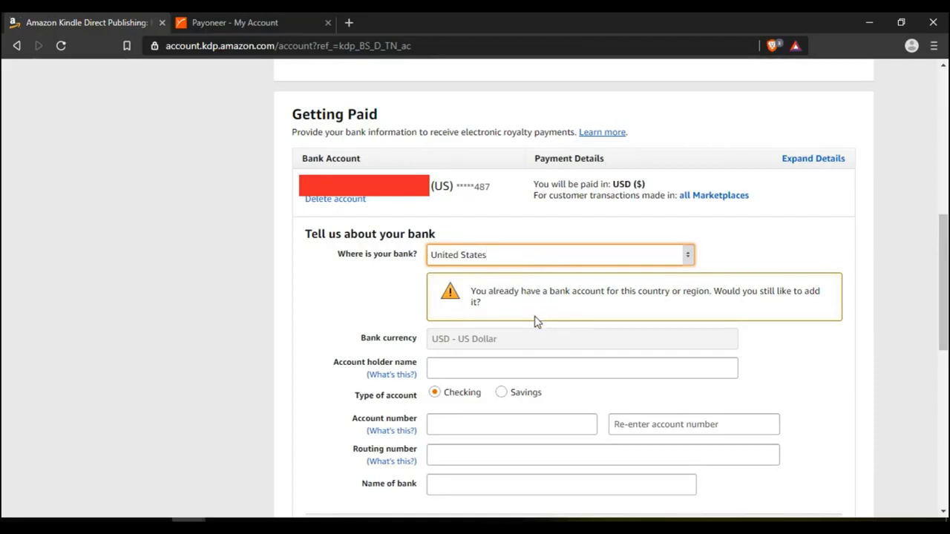
pyautogui.scroll(-3)
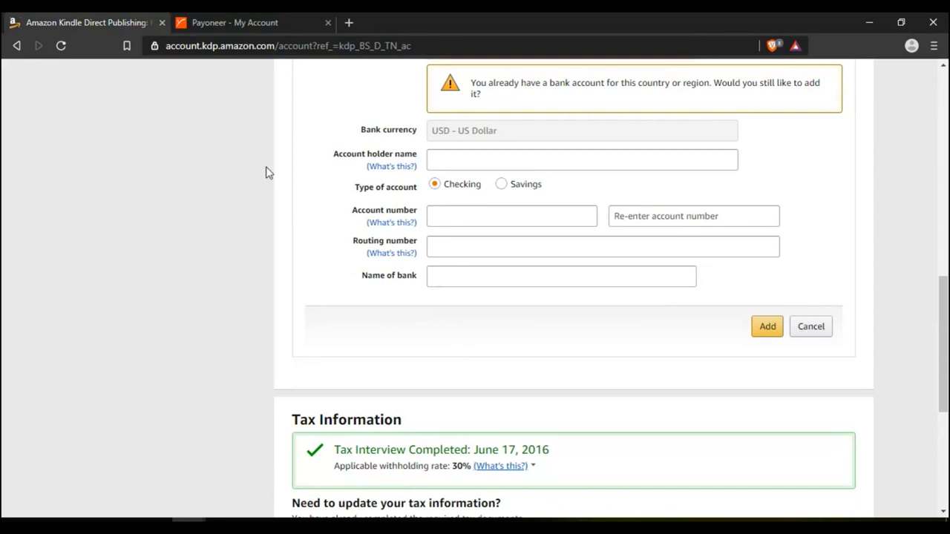
pyautogui.moveTo(440, 132)
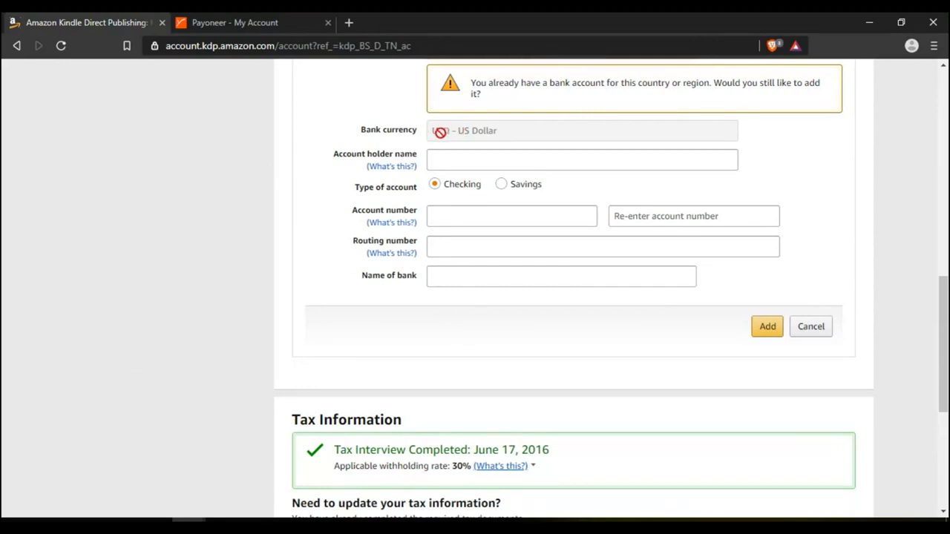
# Switch to Payoneer and open the Global Payment Service overview.
pyautogui.click(235, 23)
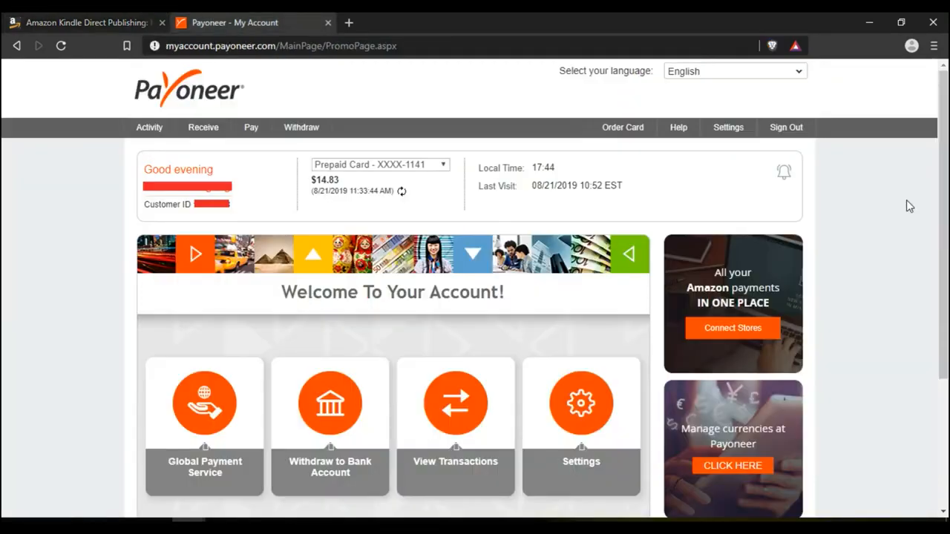
pyautogui.moveTo(105, 186)
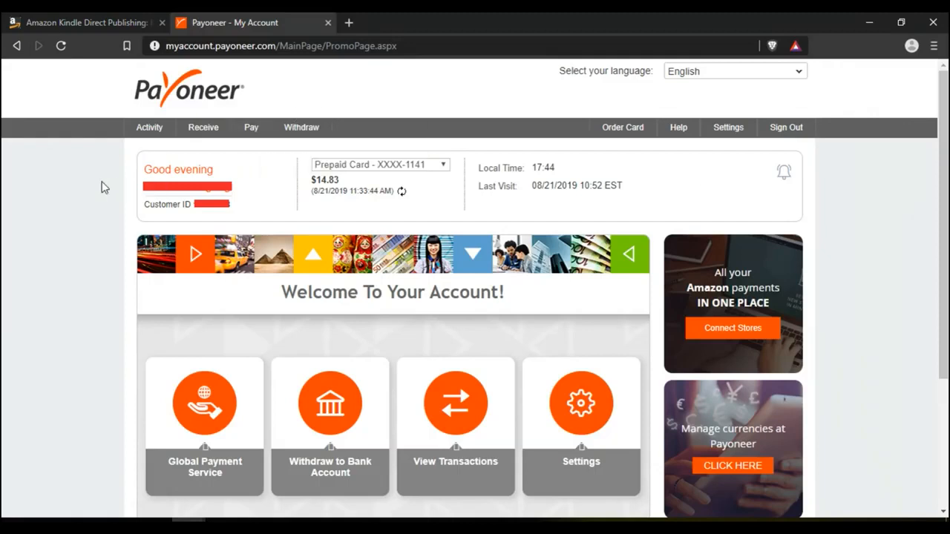
pyautogui.moveTo(59, 203)
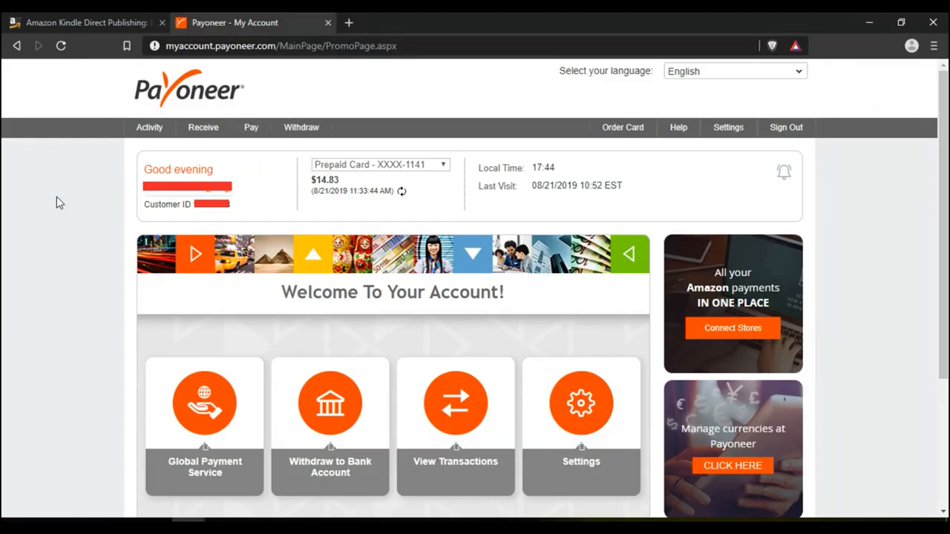
pyautogui.moveTo(204, 402)
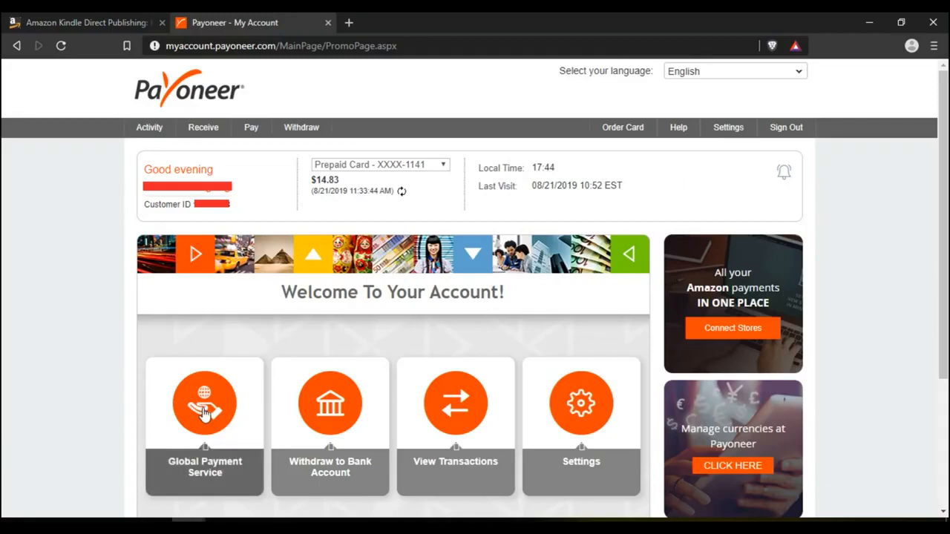
pyautogui.click(204, 403)
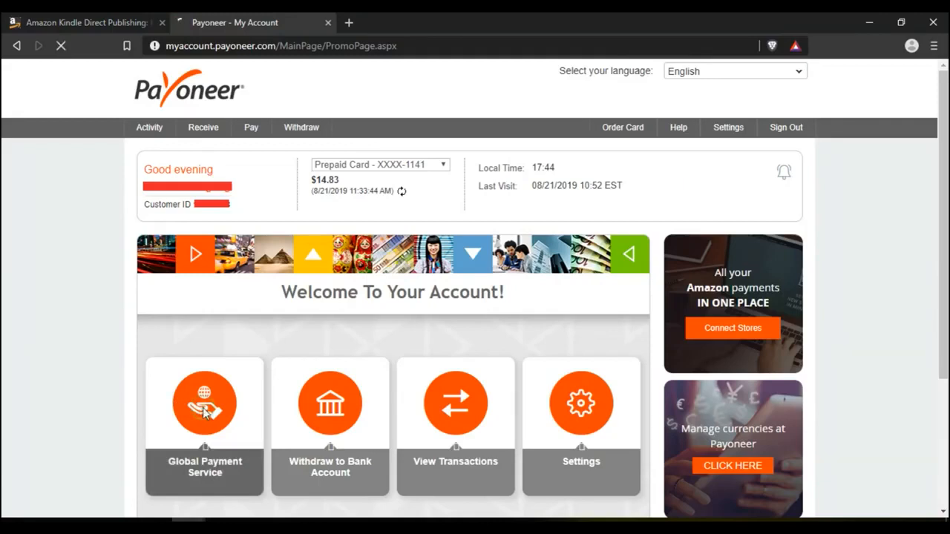
pyautogui.click(205, 403)
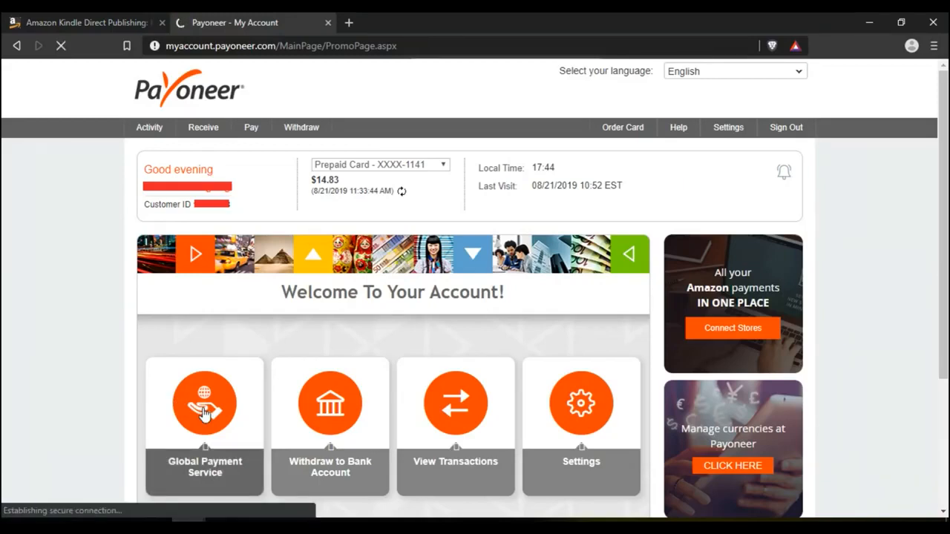
pyautogui.click(204, 403)
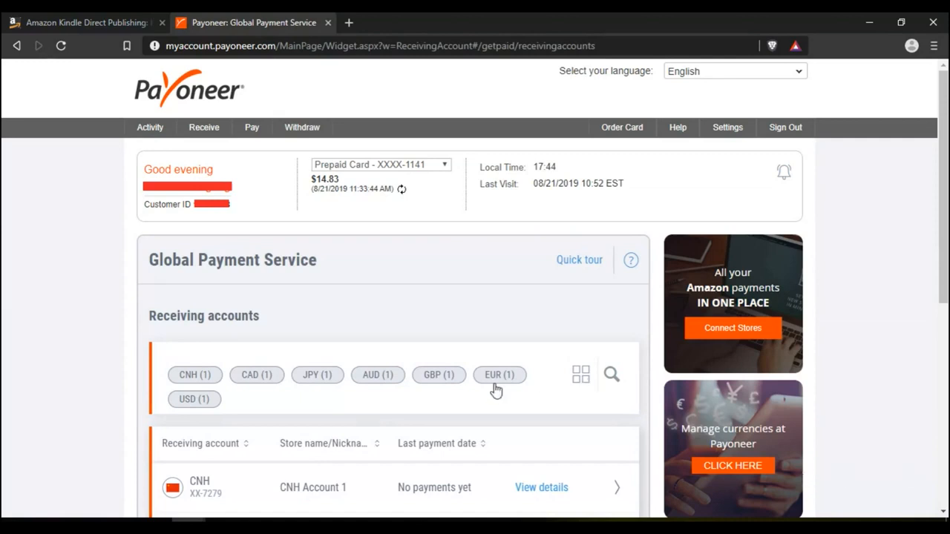
pyautogui.moveTo(231, 329)
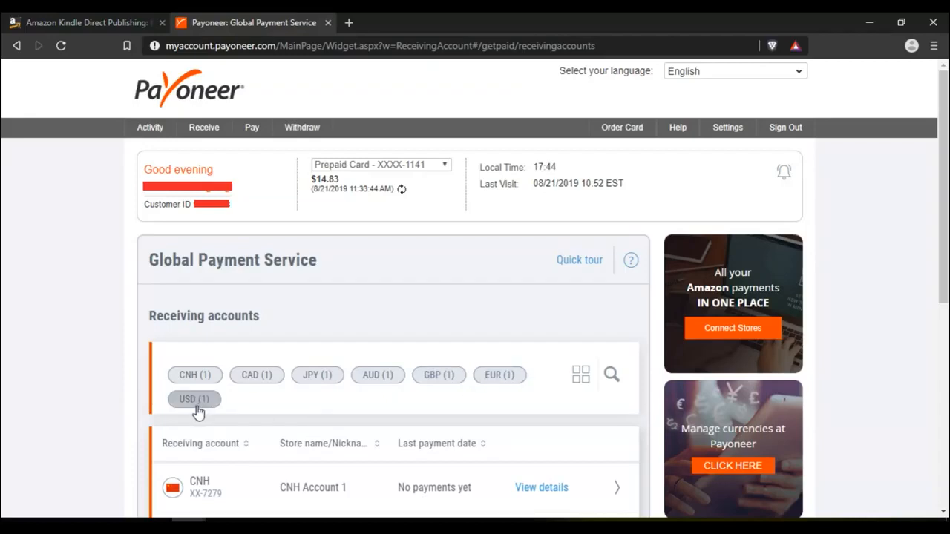
pyautogui.moveTo(194, 405)
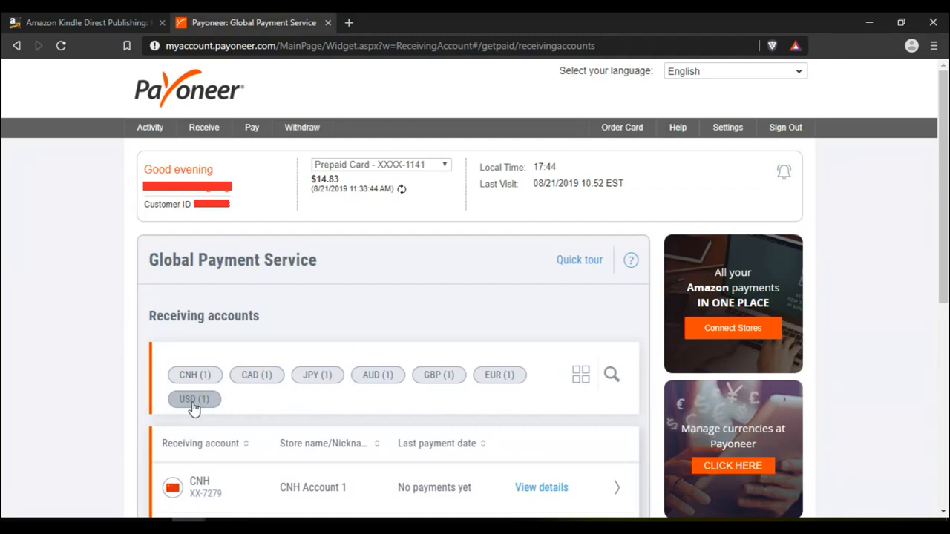
# Filter receiving accounts to USD and open that account's bank details.
pyautogui.click(194, 399)
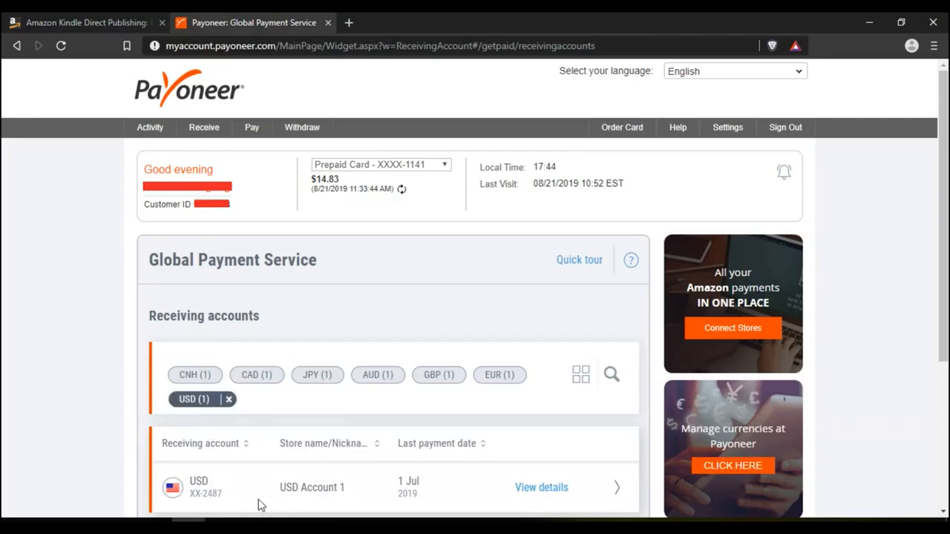
pyautogui.moveTo(223, 503)
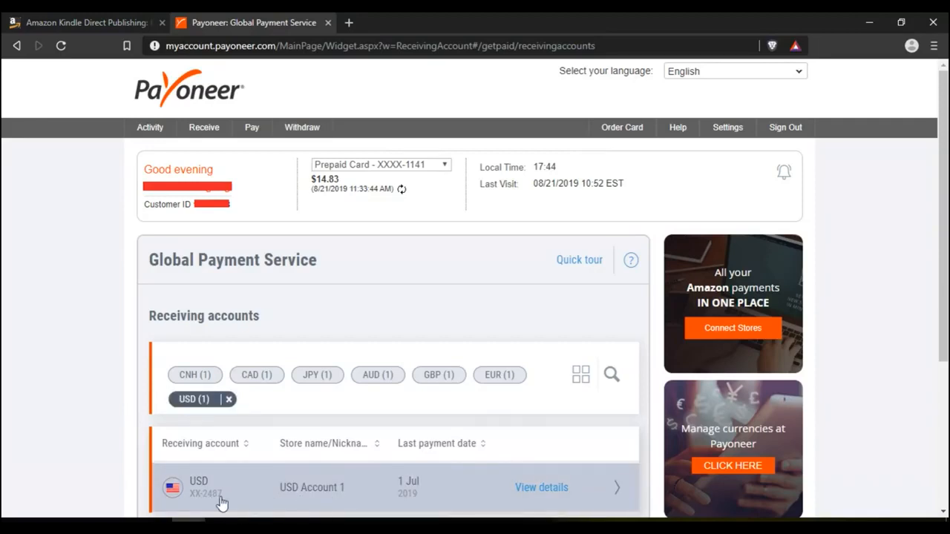
pyautogui.moveTo(541, 493)
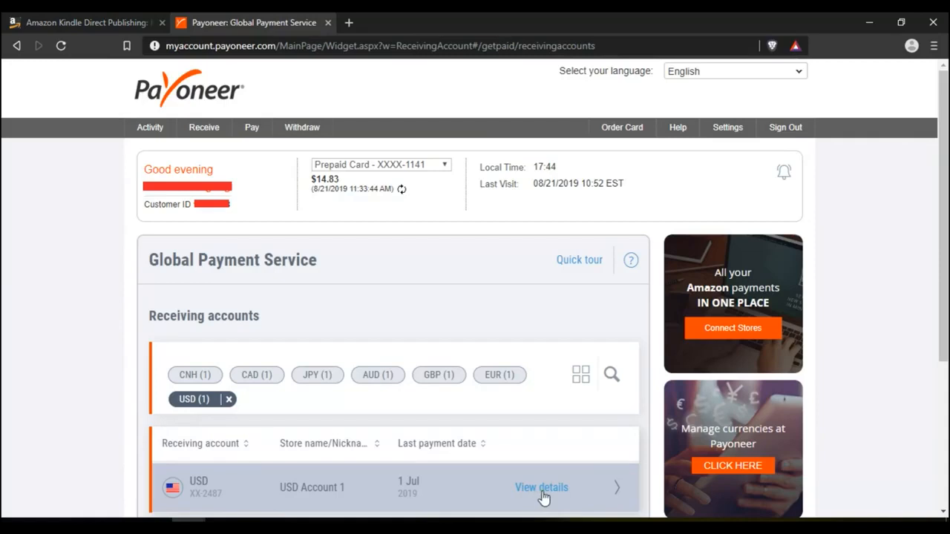
pyautogui.click(541, 487)
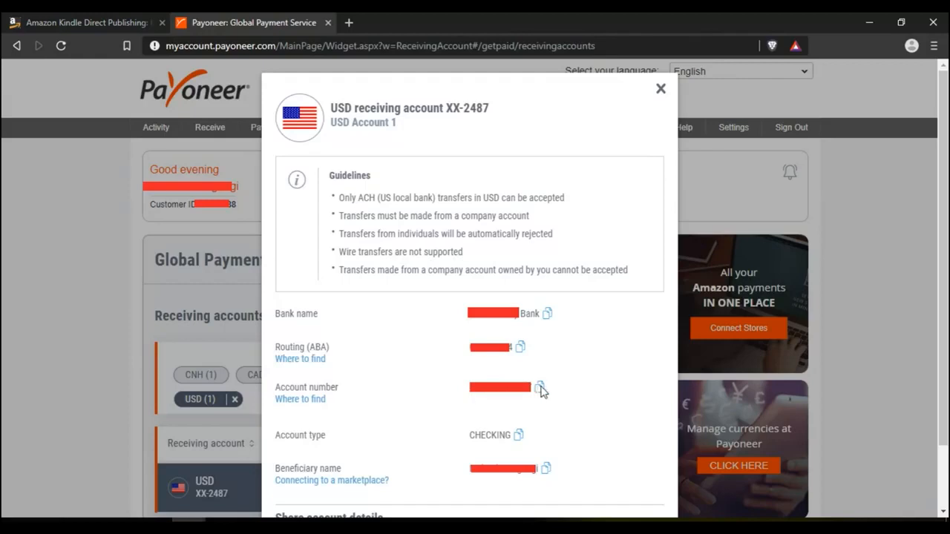
pyautogui.moveTo(409, 439)
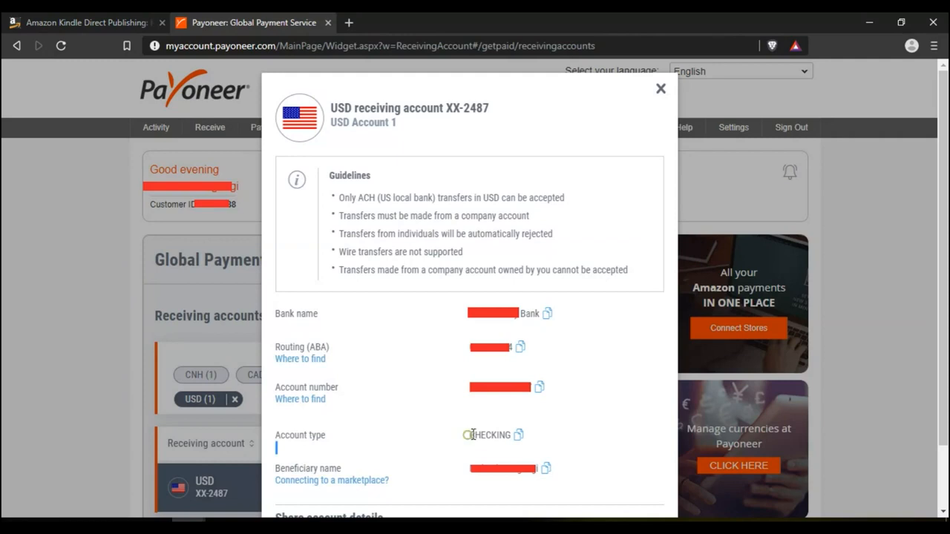
# Select the CHECKING account type value in the USD account details.
pyautogui.doubleClick(487, 435)
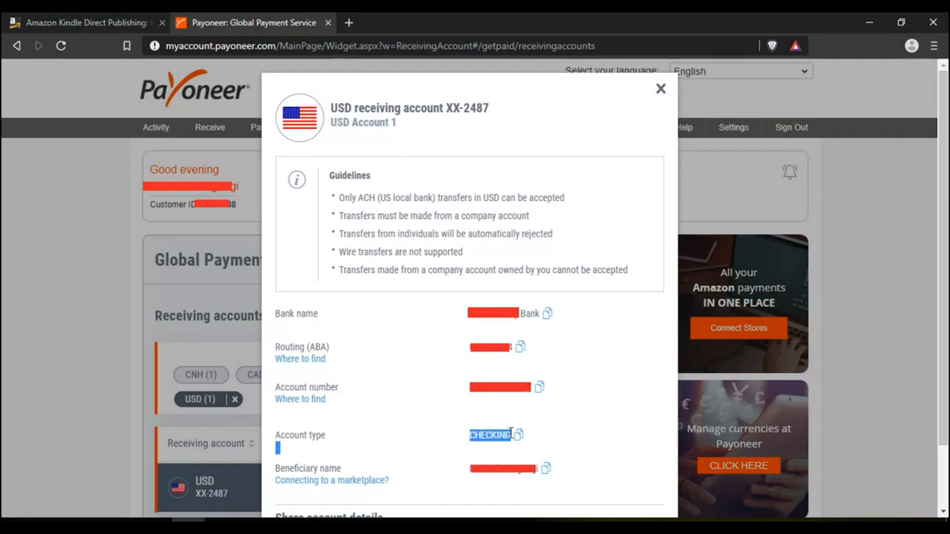
pyautogui.moveTo(384, 454)
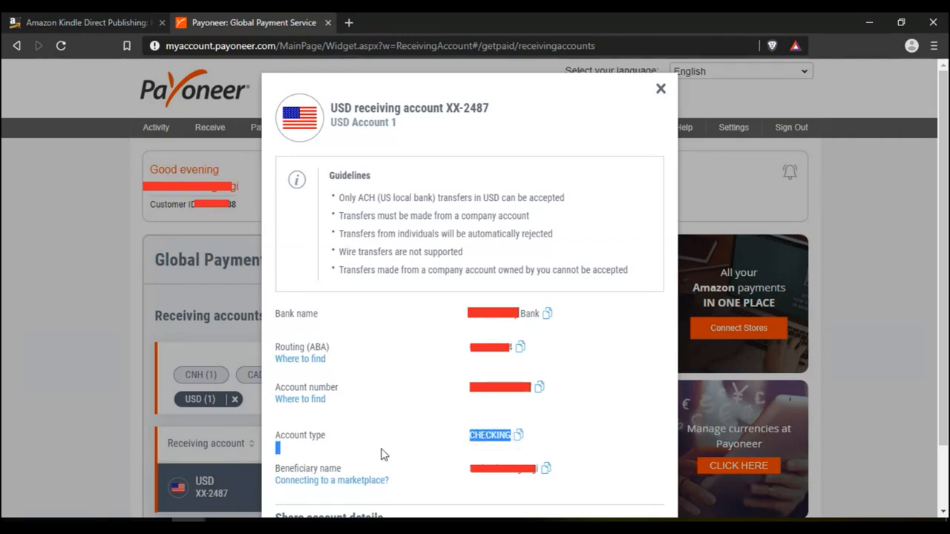
pyautogui.moveTo(490, 475)
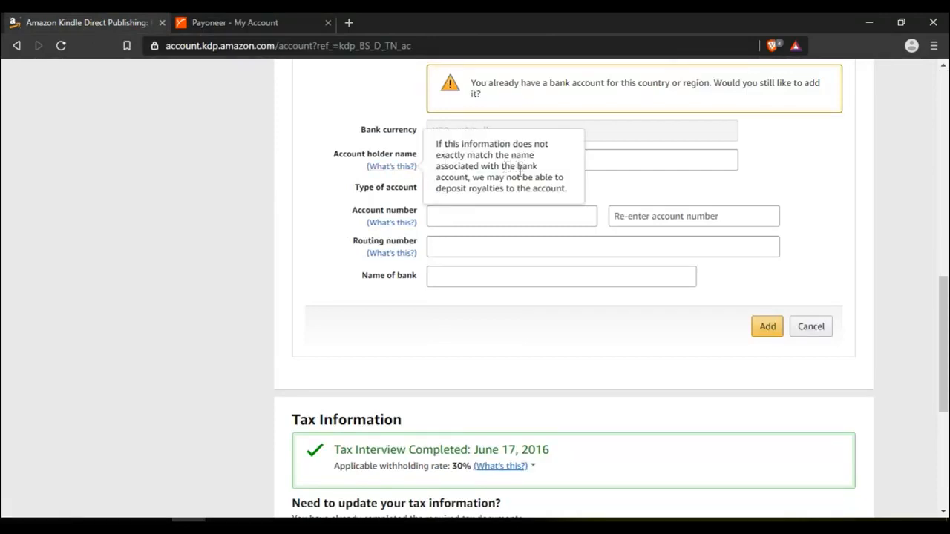
pyautogui.moveTo(543, 178)
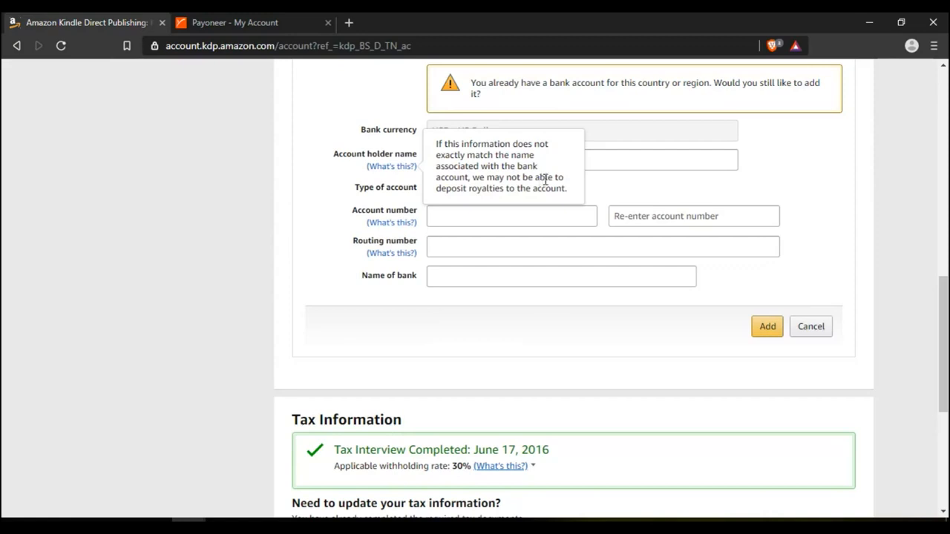
pyautogui.moveTo(476, 144)
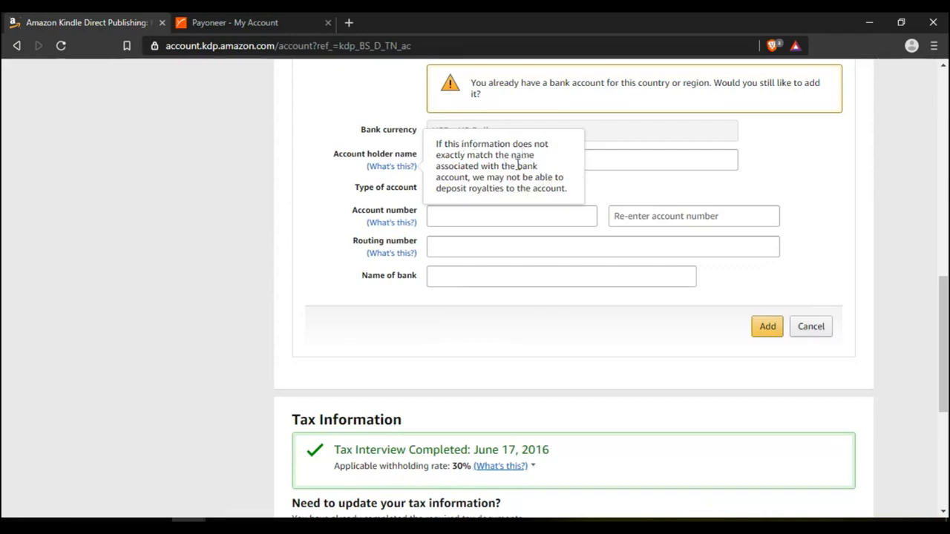
pyautogui.moveTo(510, 187)
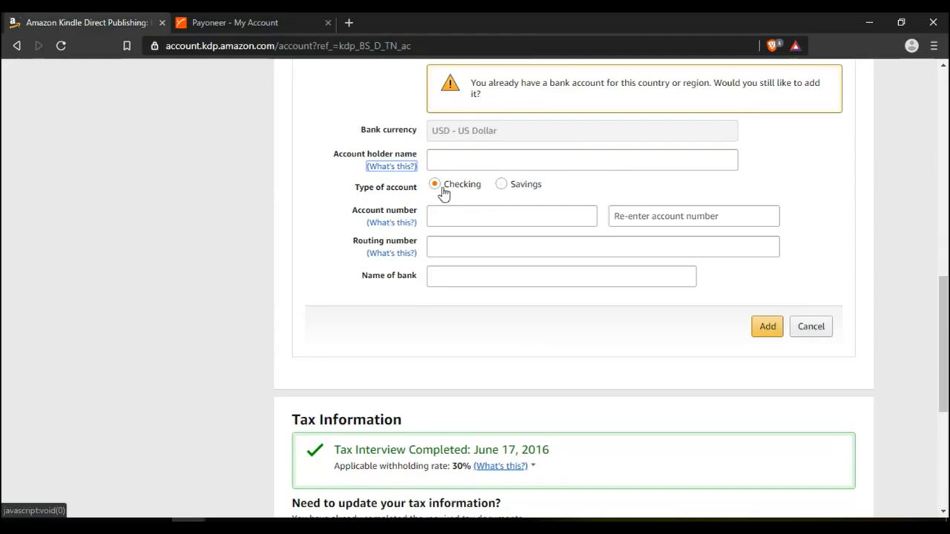
# Choose Checking, click the holder and account number fields, and submit the blank form.
pyautogui.click(767, 326)
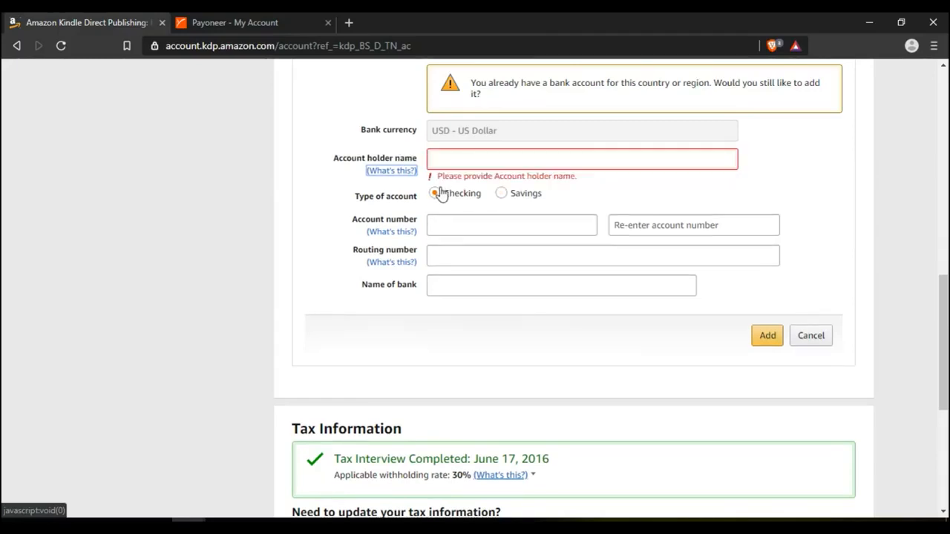
pyautogui.click(511, 225)
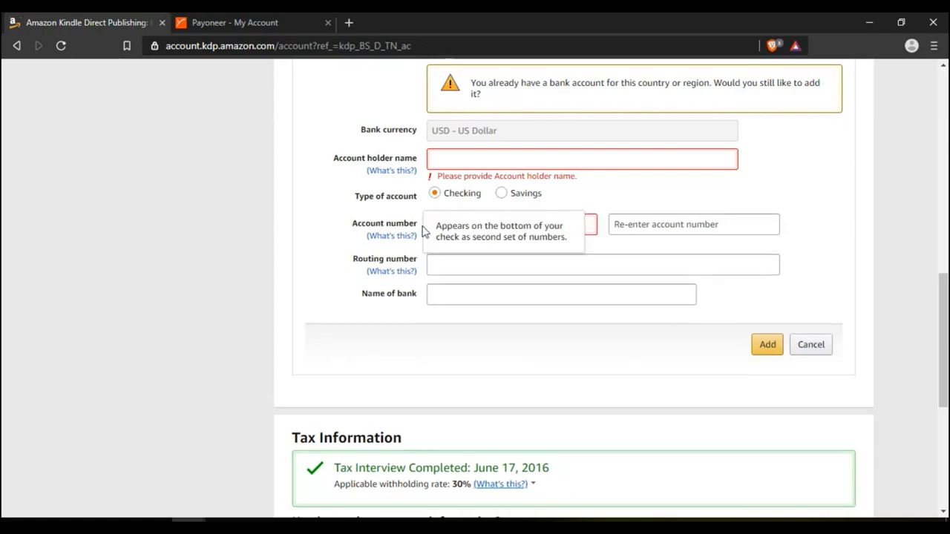
pyautogui.click(693, 224)
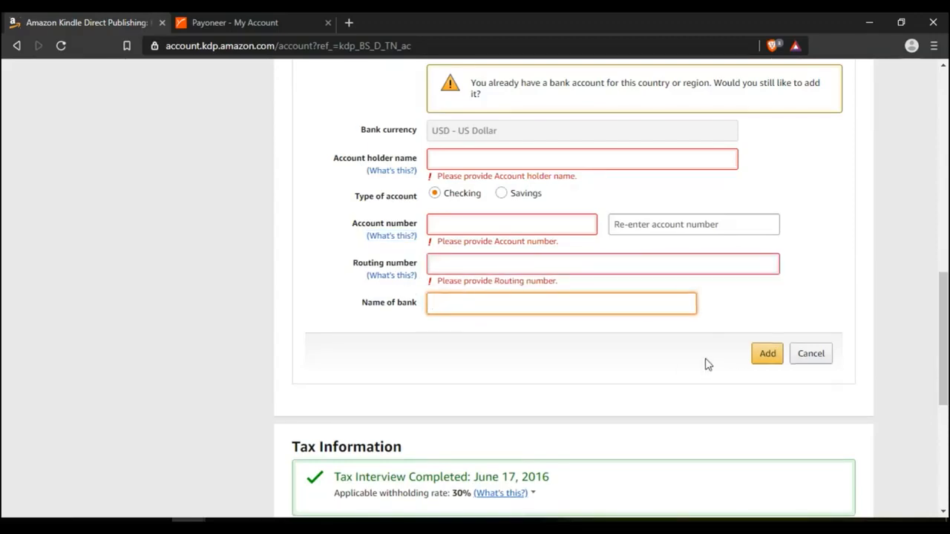
pyautogui.click(767, 354)
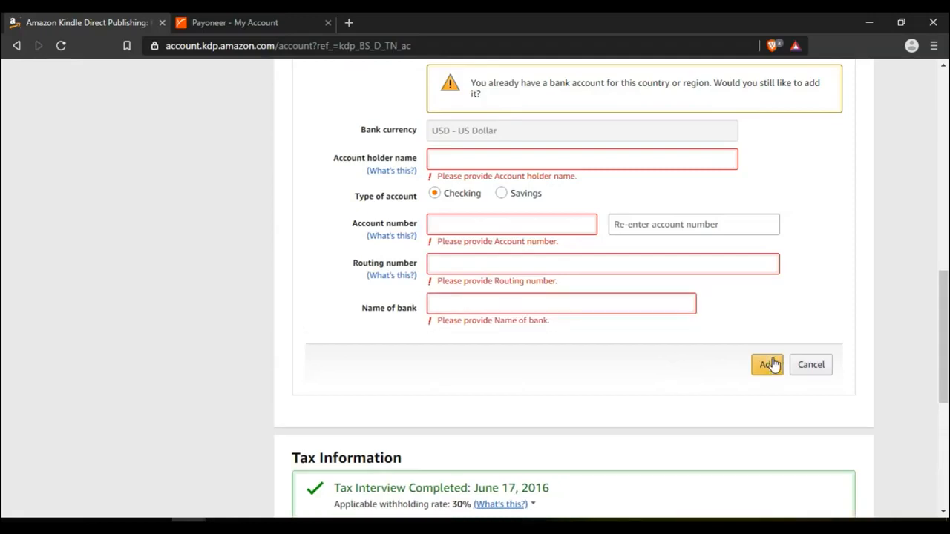
pyautogui.moveTo(390, 418)
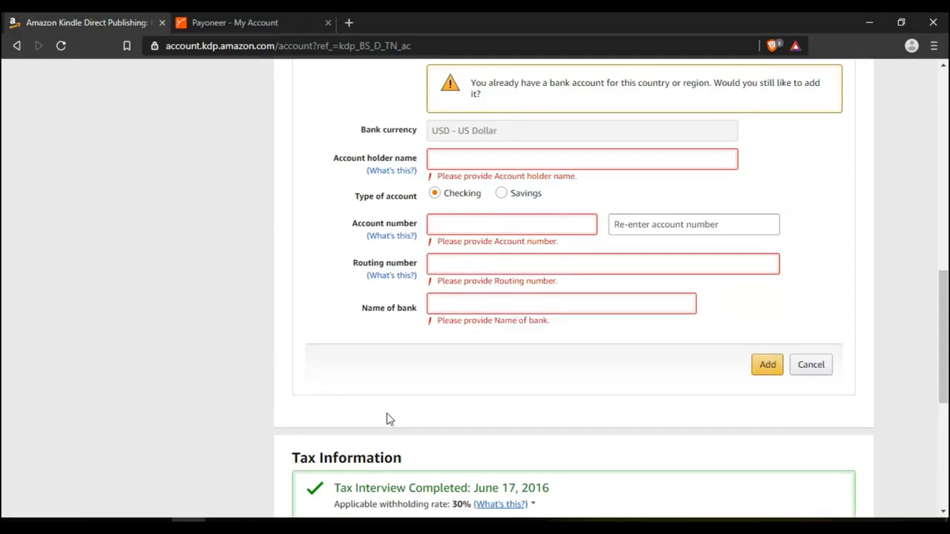